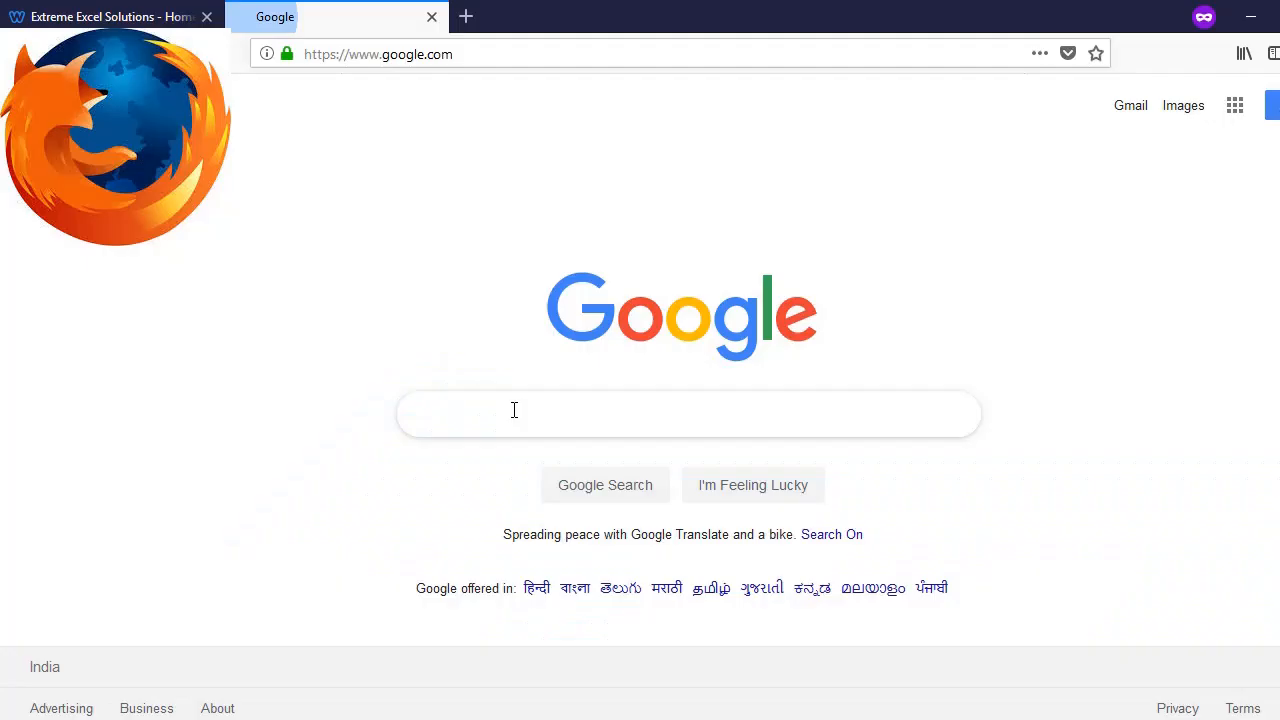
Search Google for 'download chropath' and open the ChroPath for Firefox result.
type("d")
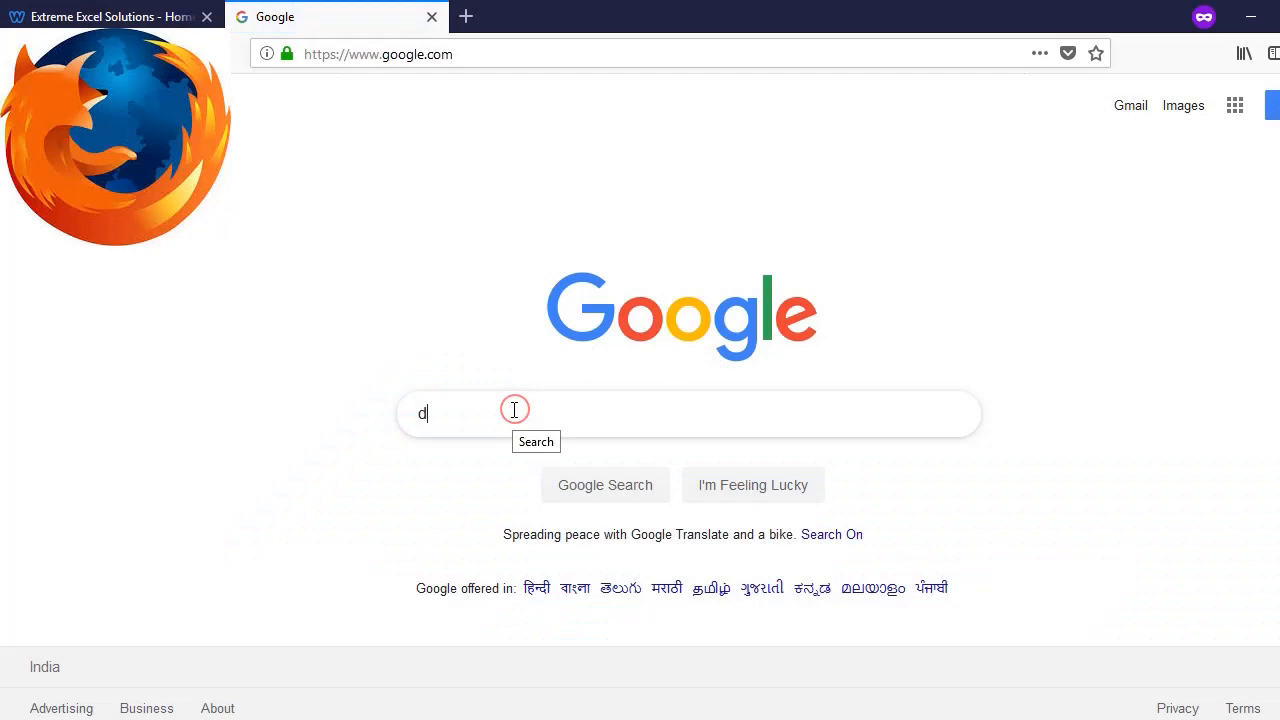
type("download chropath")
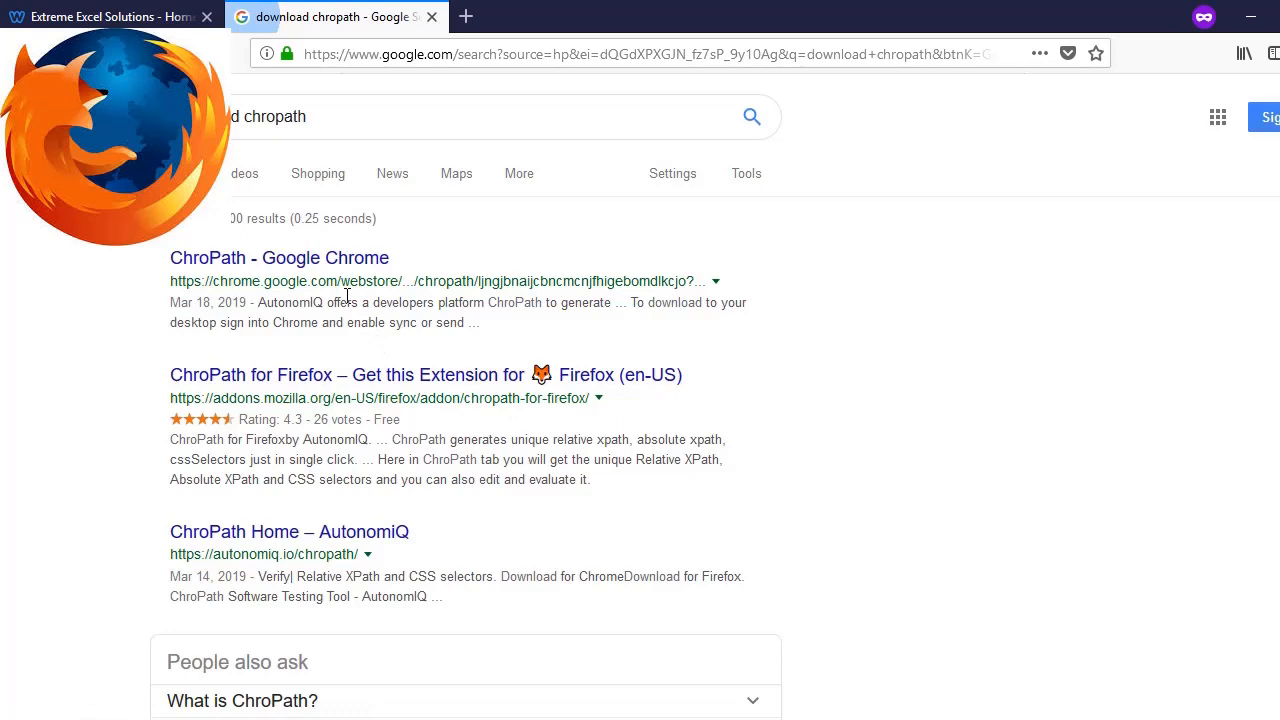
left_click(328, 376)
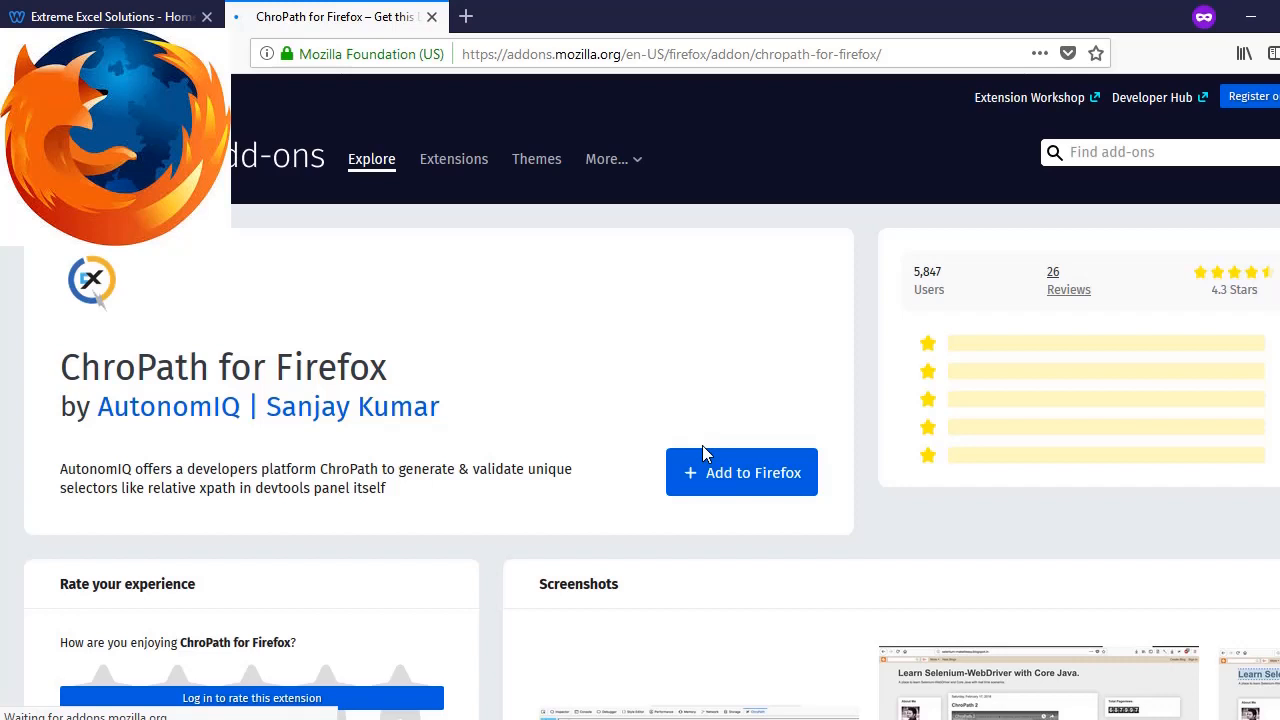
left_click(740, 472)
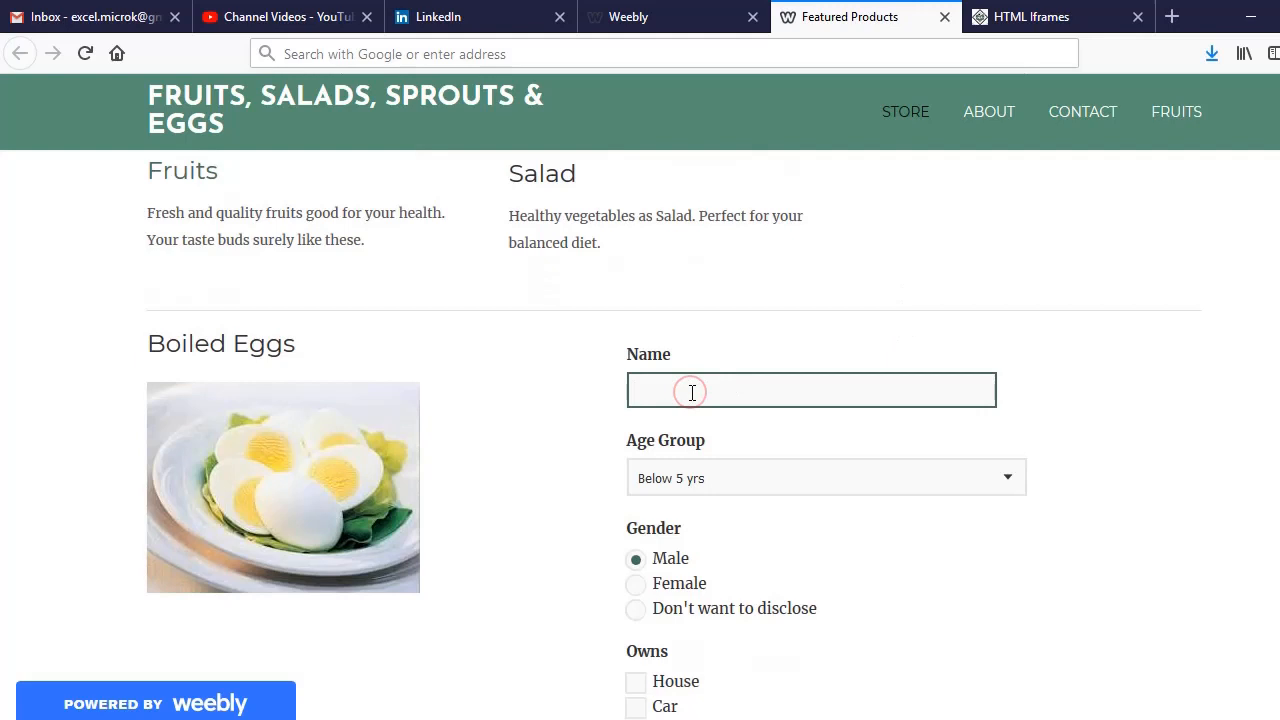
Scroll to the Boiled Eggs order form and bring up Firefox's developer tools with F12.
scroll("down", 3)
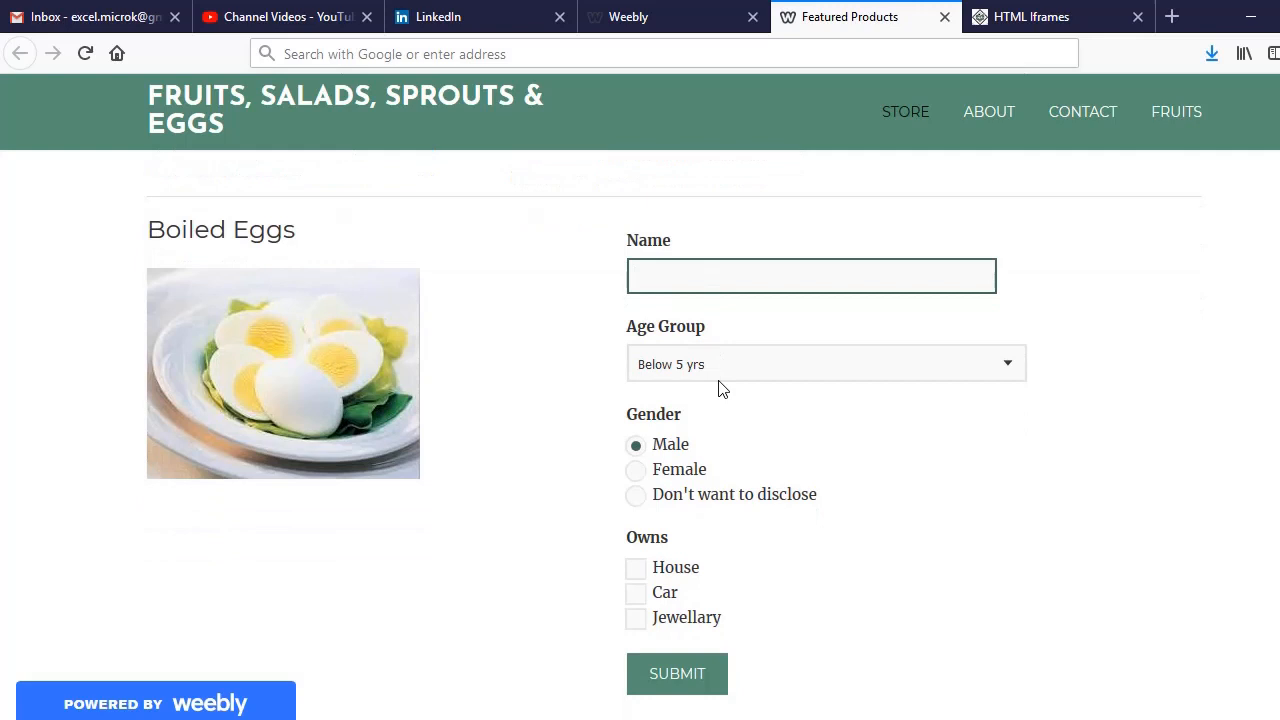
scroll("down", 3)
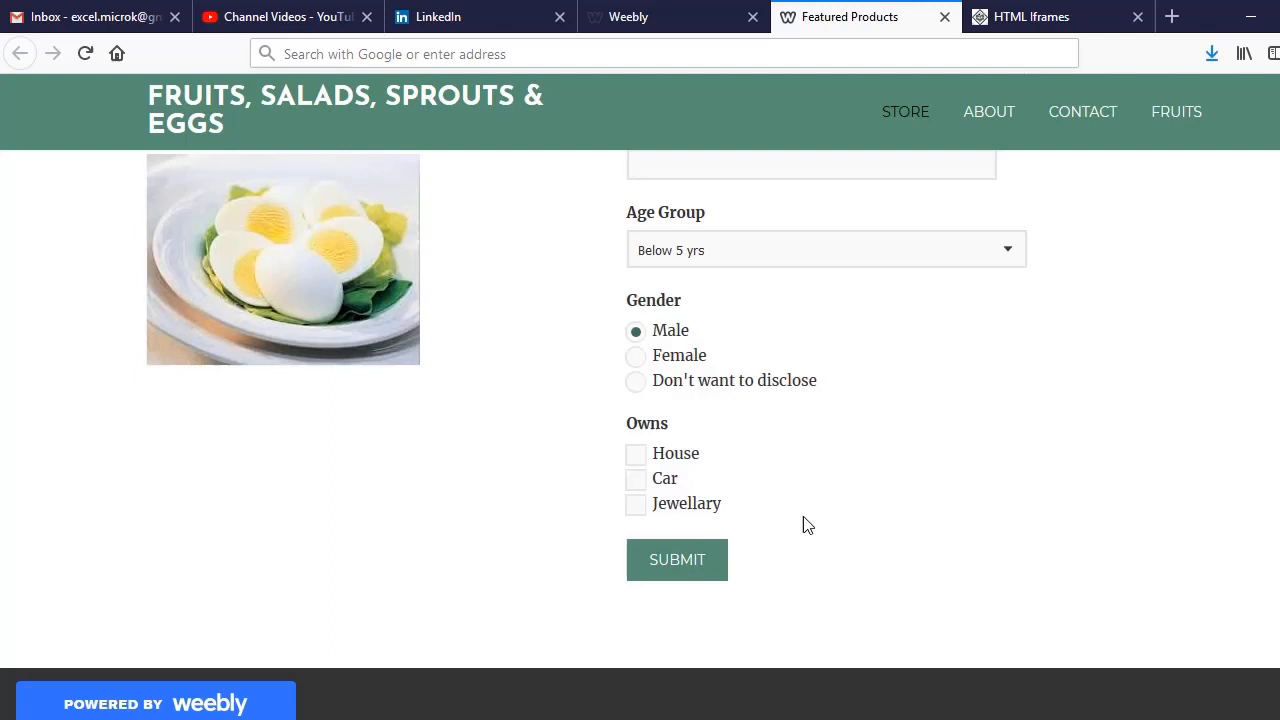
key("F12")
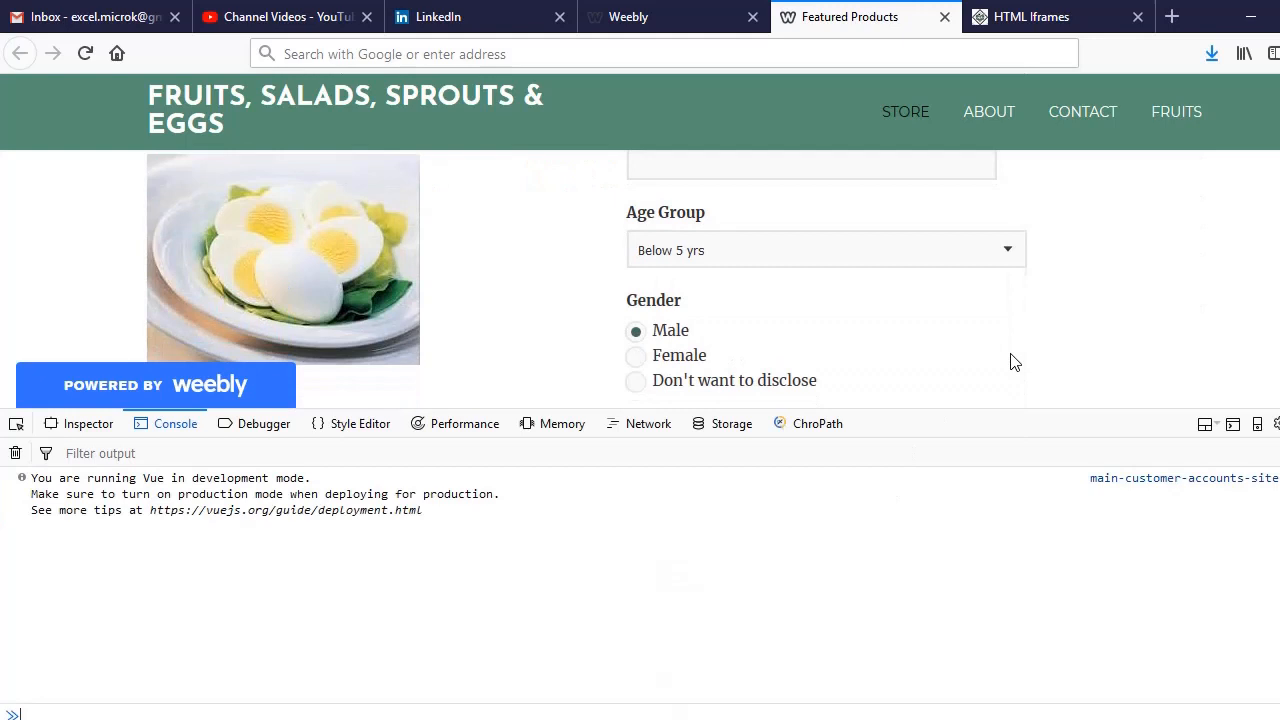
Inspect the Female radio label's markup, then switch DevTools to the ChroPath panel.
left_click(88, 424)
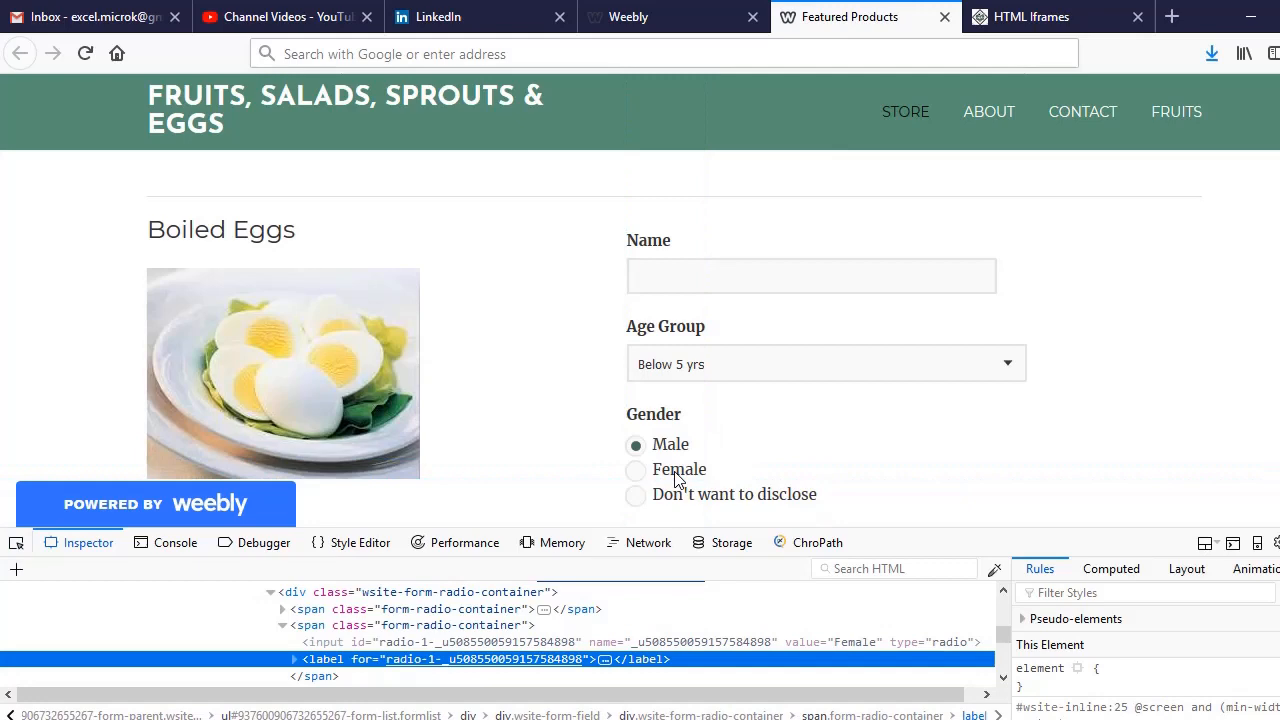
left_click(810, 276)
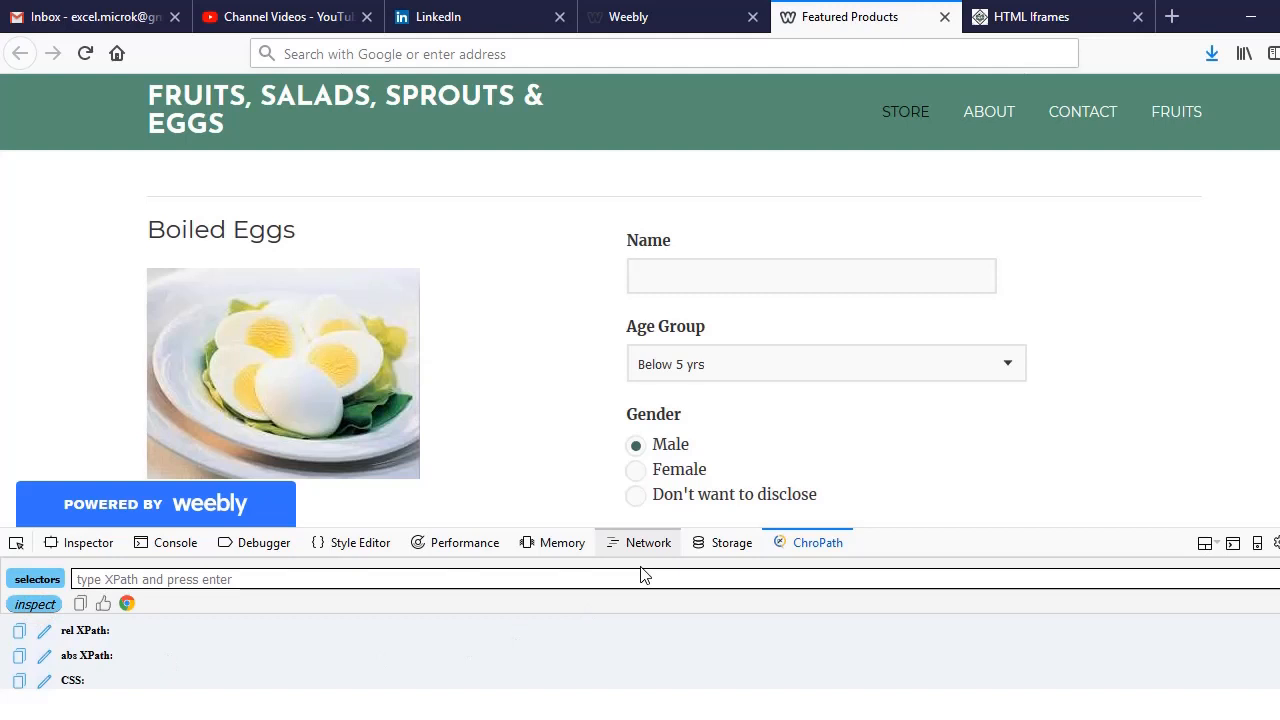
Pick the Name input with ChroPath and check its CSS selector matches one node.
left_click(810, 276)
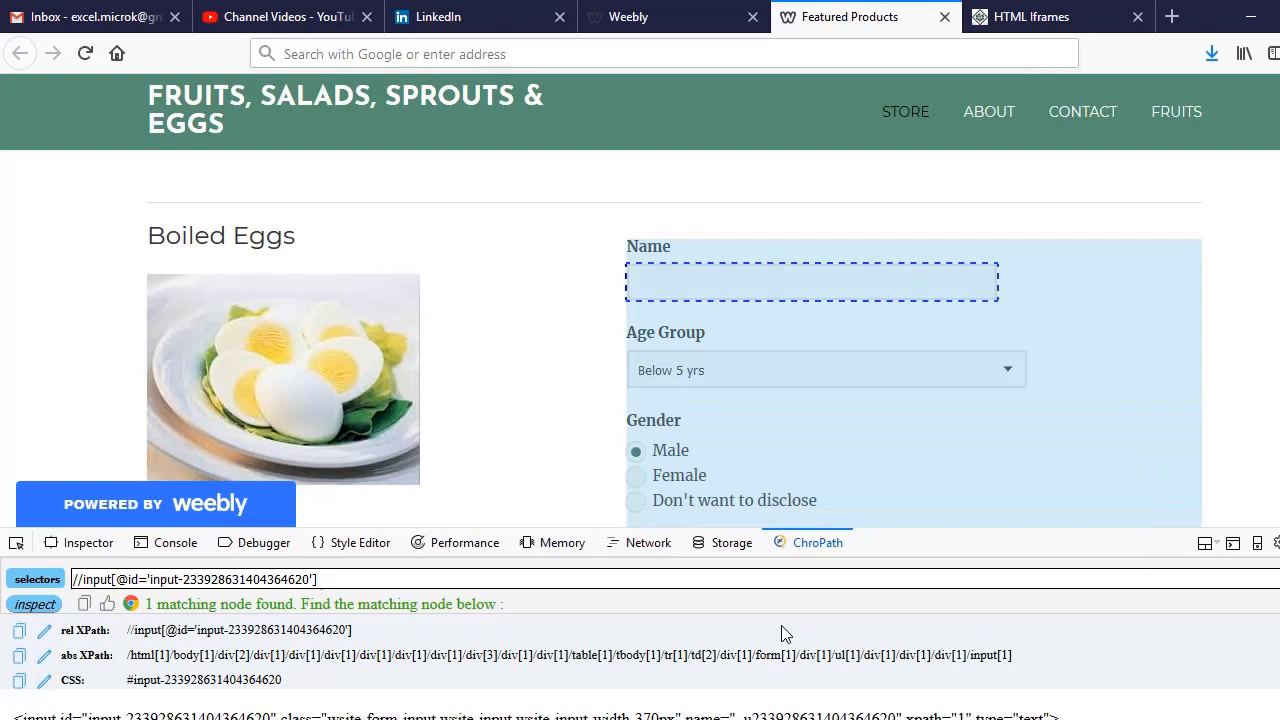
left_click(344, 580)
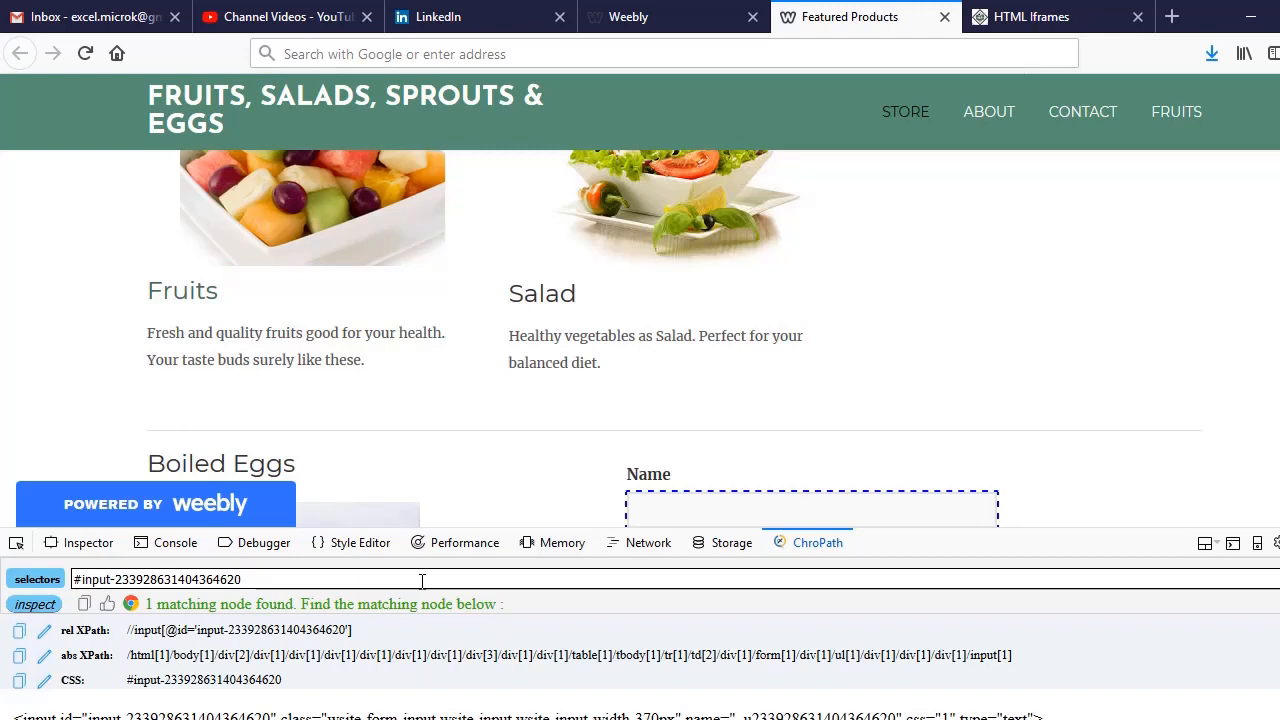
scroll("down", 3)
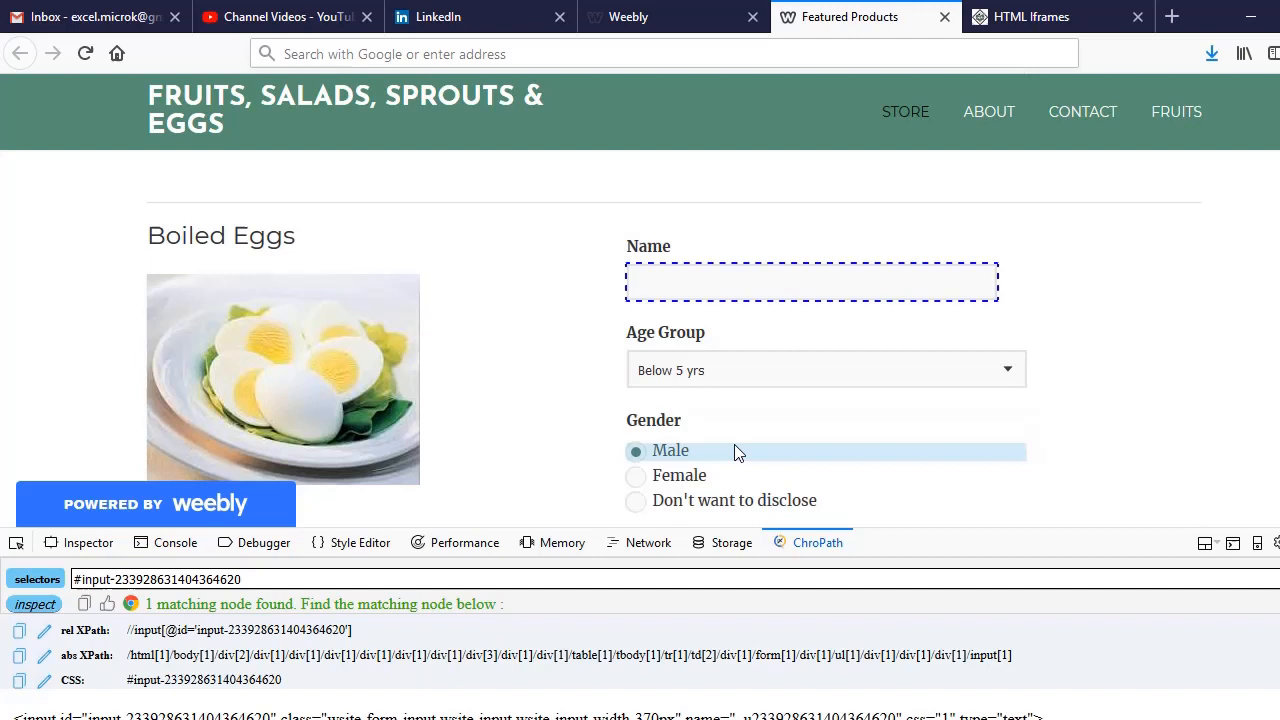
mouse_move(948, 452)
type("//option[@value='18-30 yrs']")
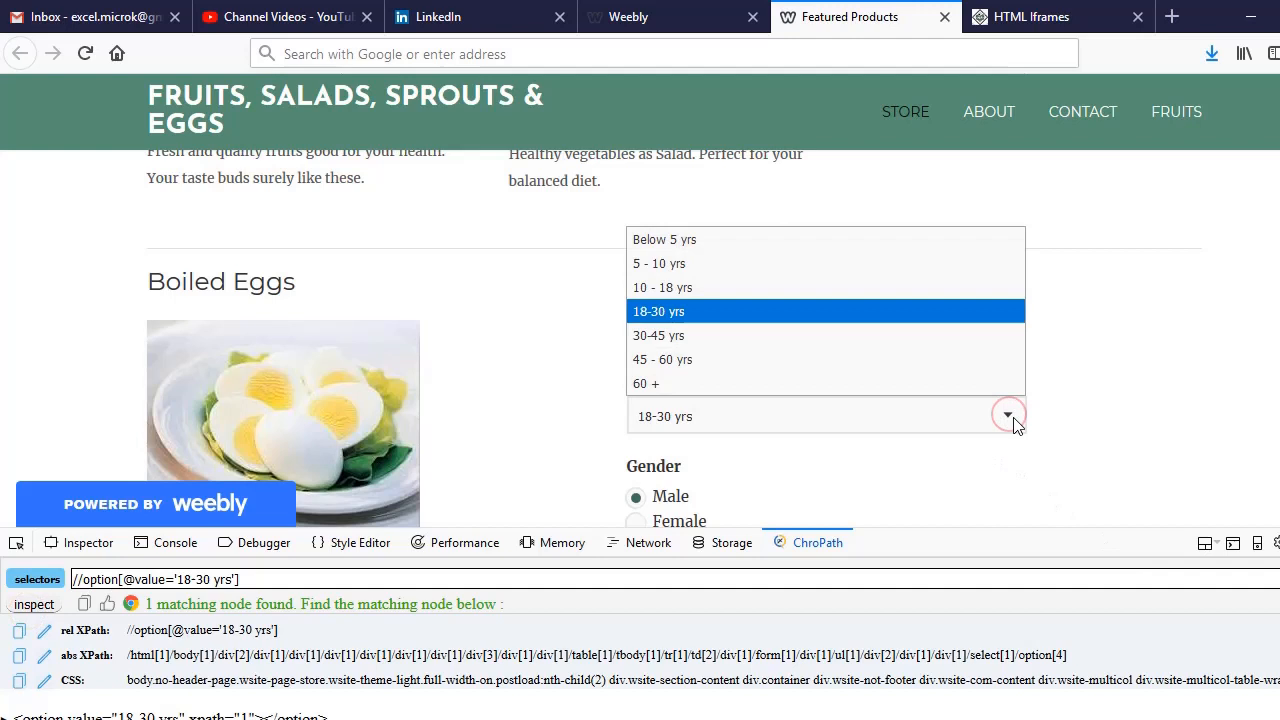
Set the Age Group dropdown to 45 - 60 yrs.
left_click(660, 360)
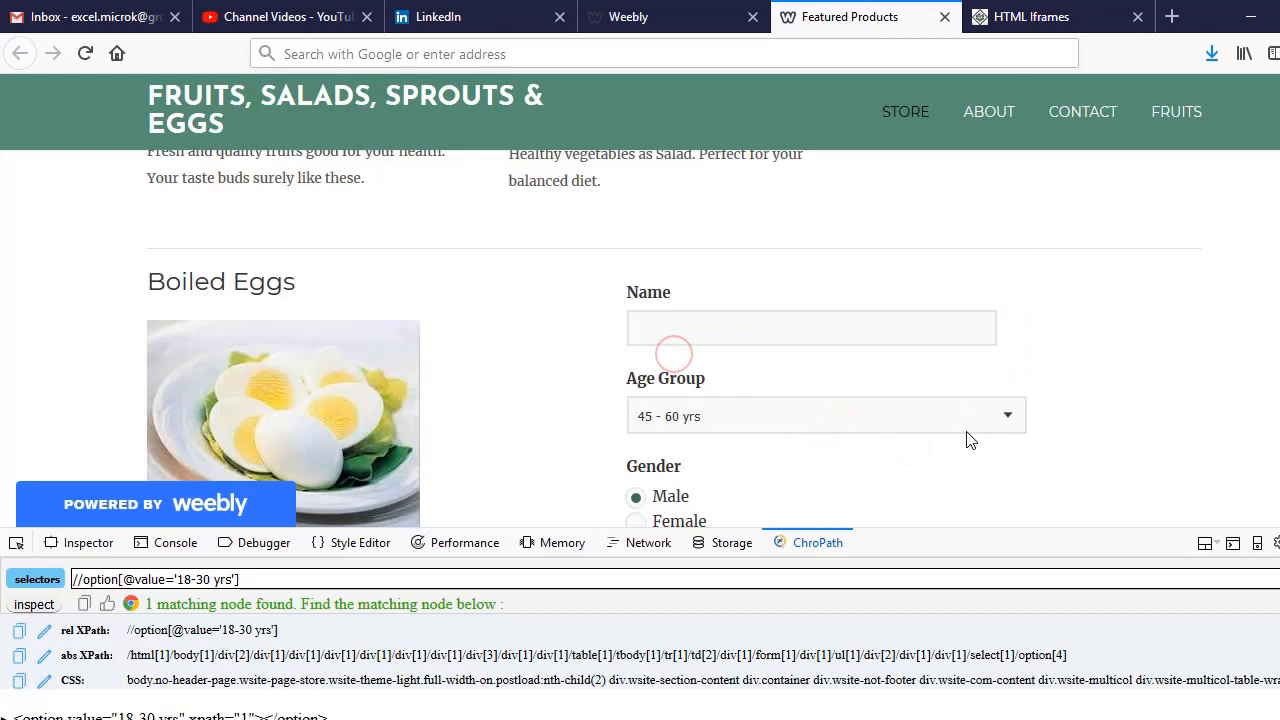
left_click(1008, 414)
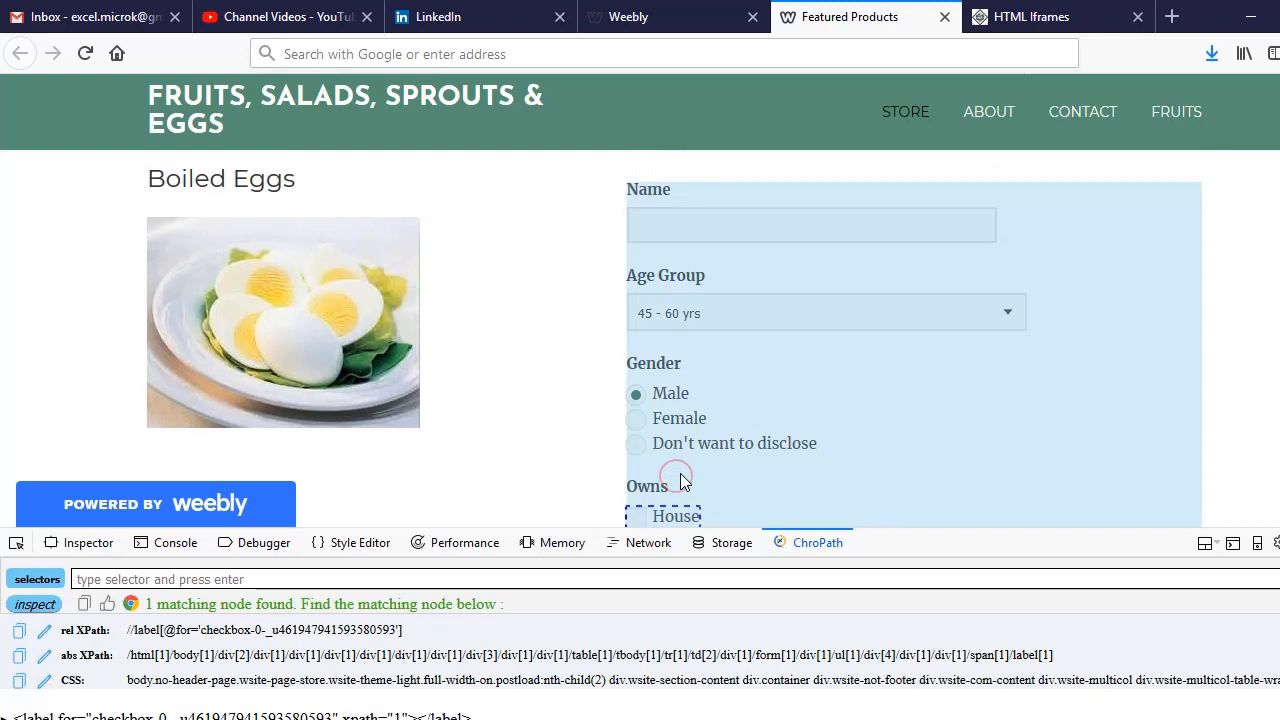
Scroll to the Owns section's House checkbox label for ChroPath selectors.
scroll("down", 3)
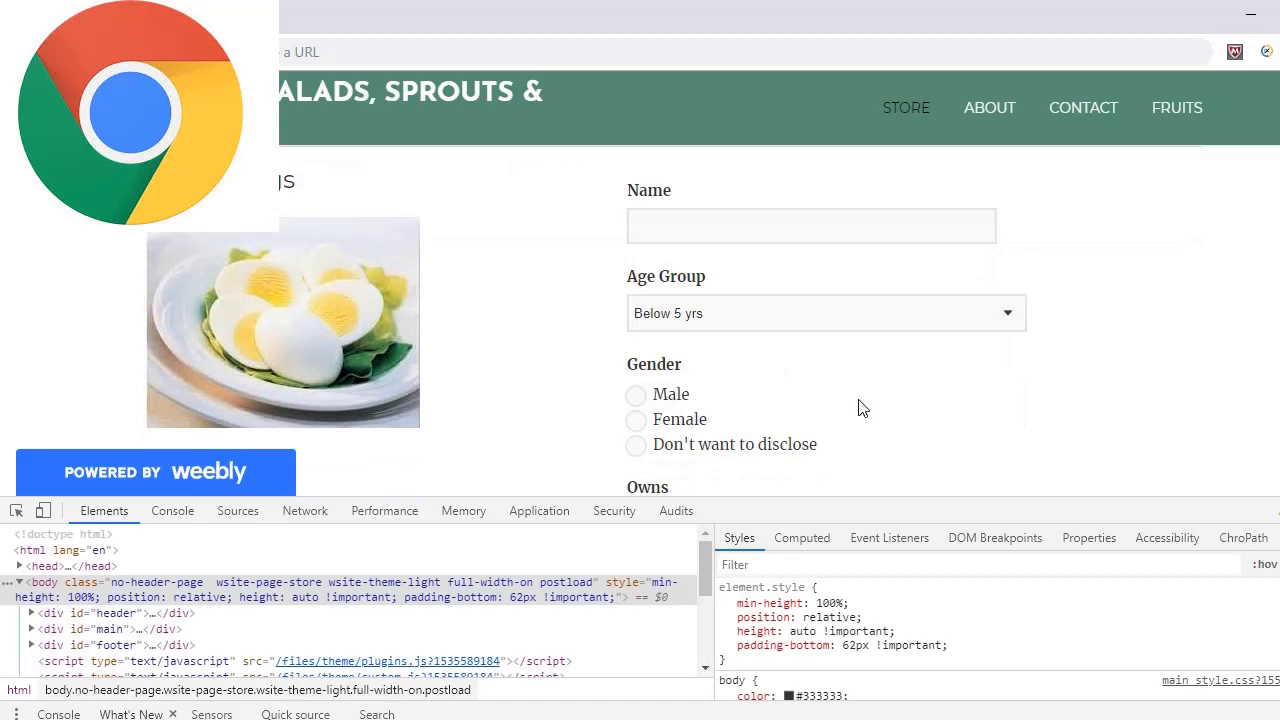
Use Chrome's element picker to inspect a form field for ChroPath's XPath and CSS selectors.
scroll("down", 3)
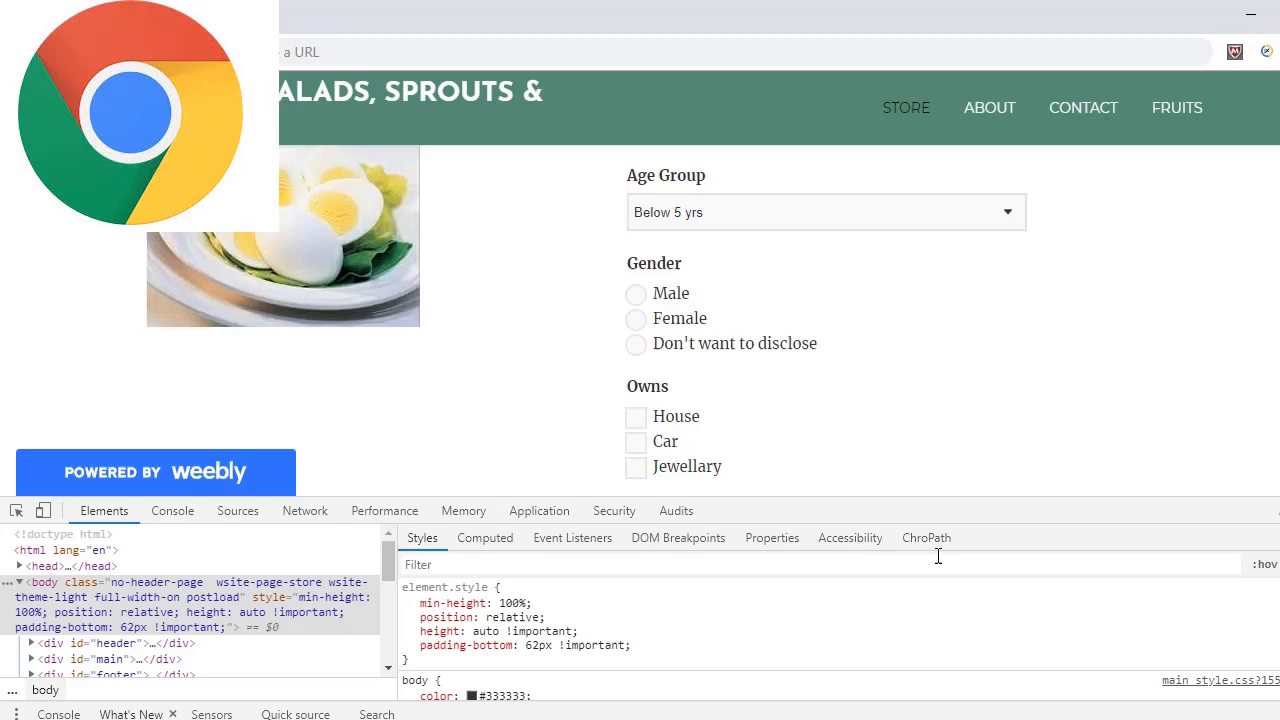
left_click(668, 292)
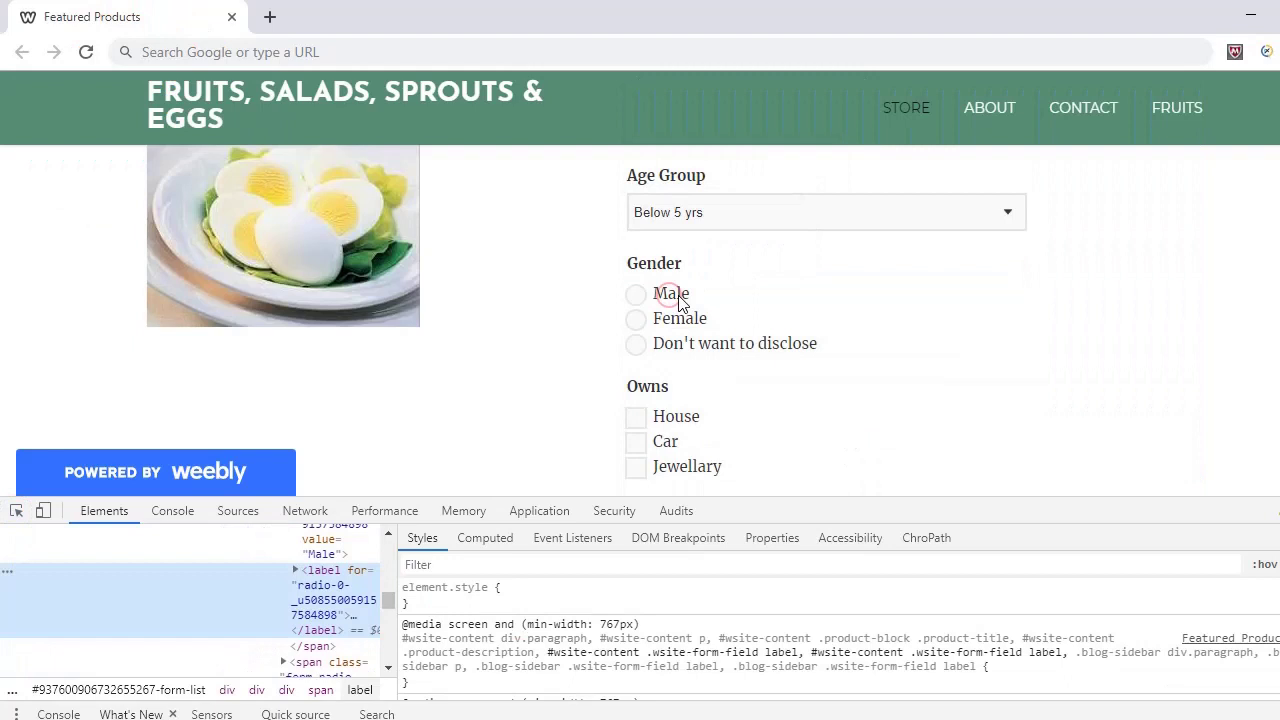
left_click(926, 536)
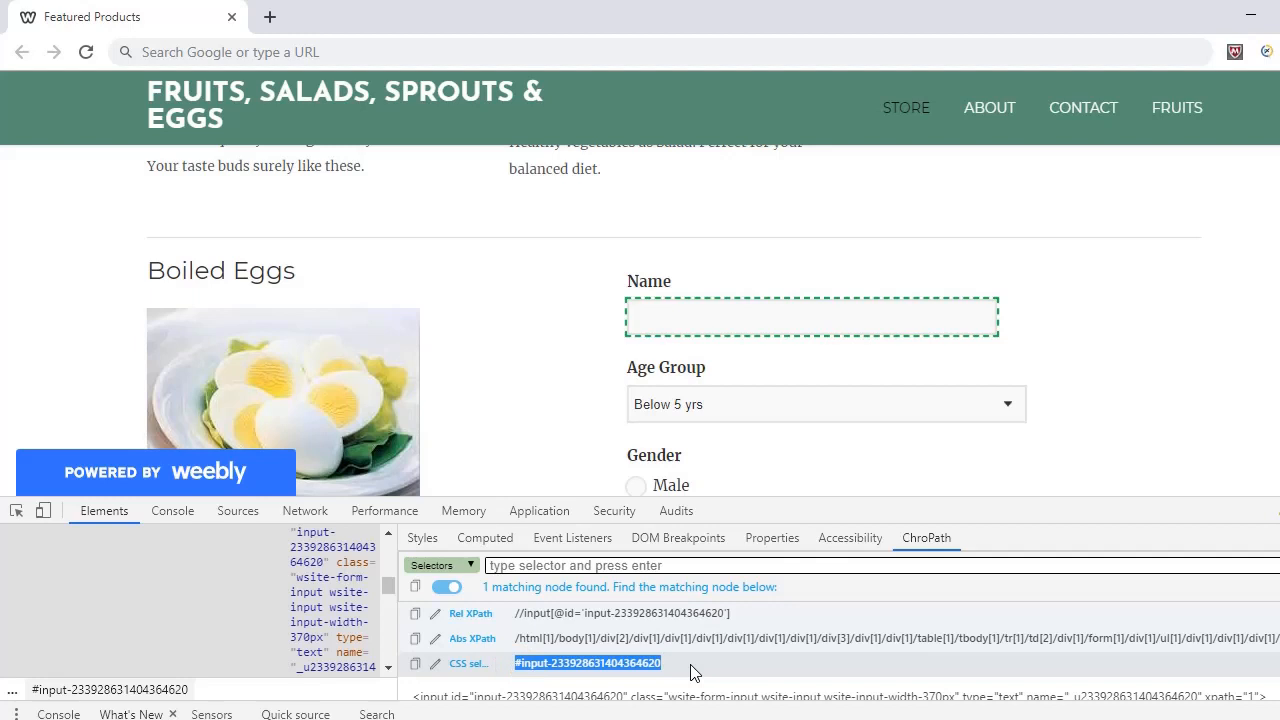
mouse_move(704, 660)
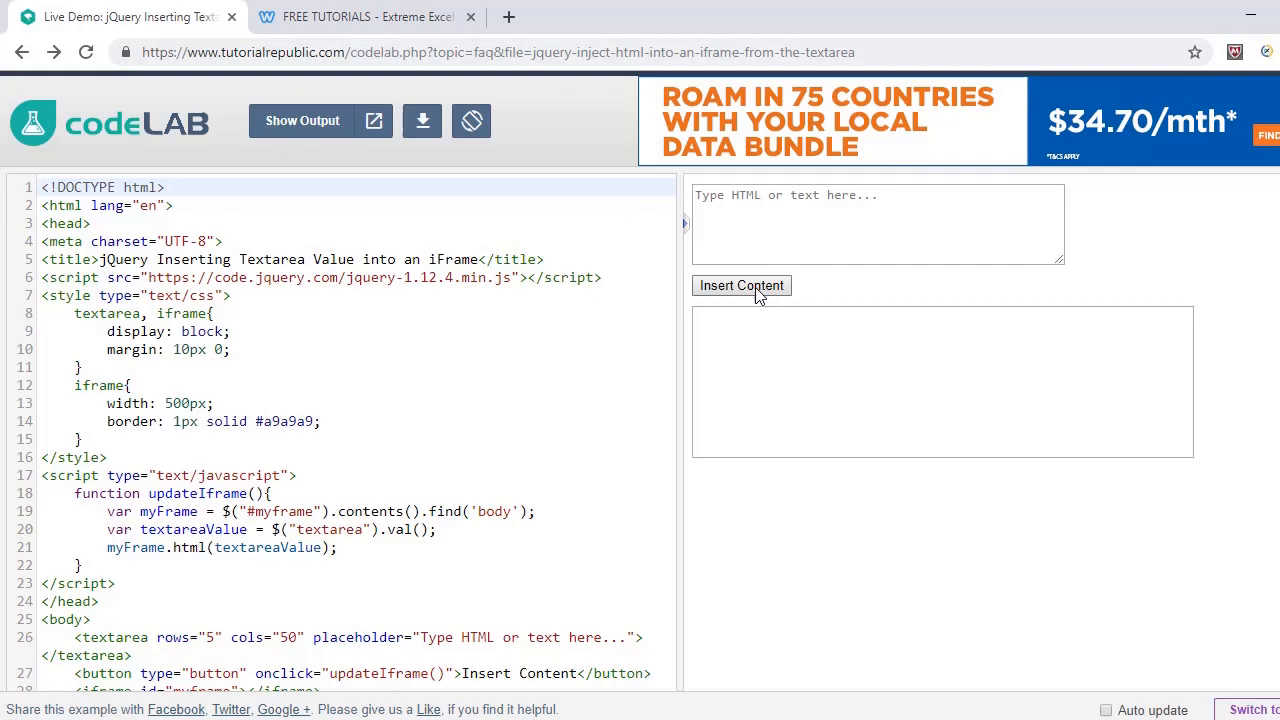
Bring up the developer tools on the codeLAB iframe demo with F12.
key("F12")
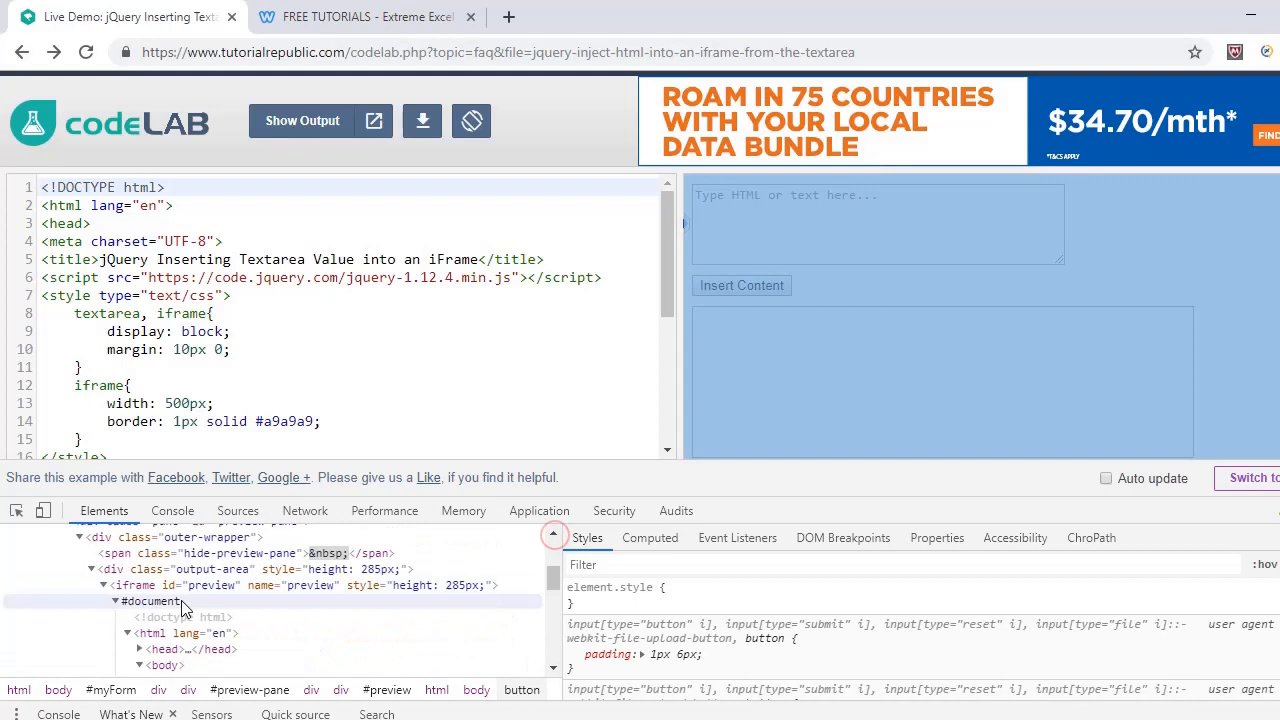
mouse_move(150, 584)
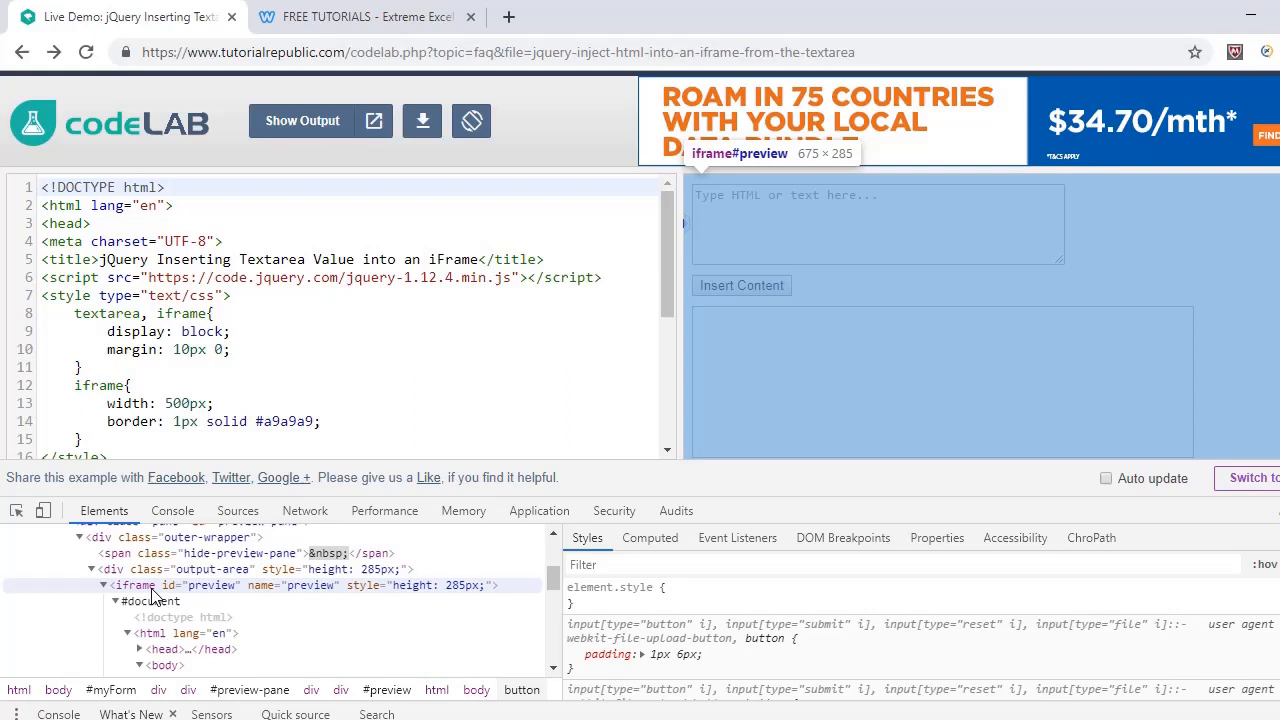